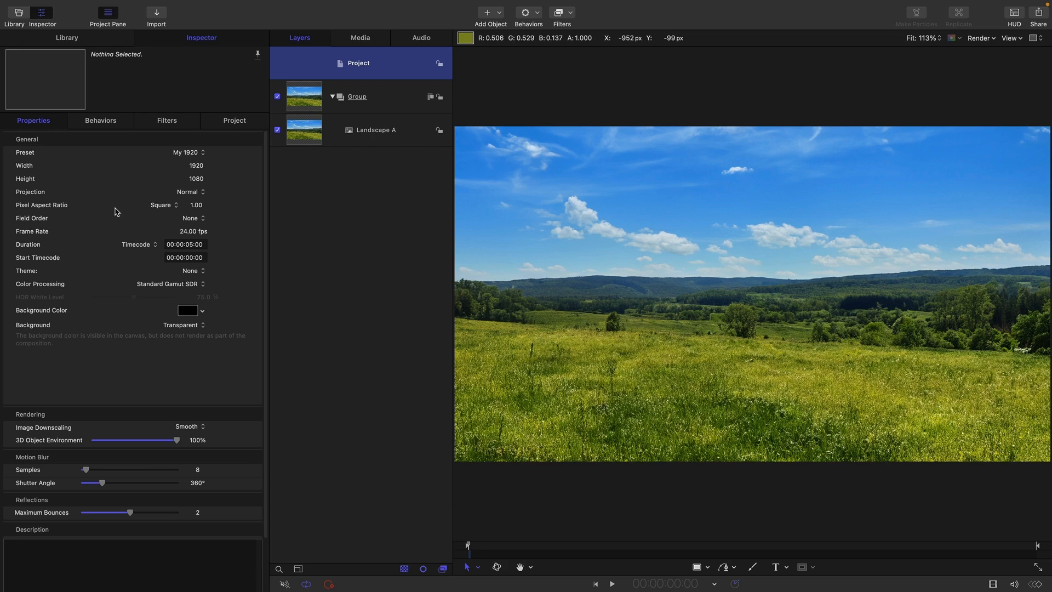
{"action": "mouse_move", "coordinate": [148, 322]}
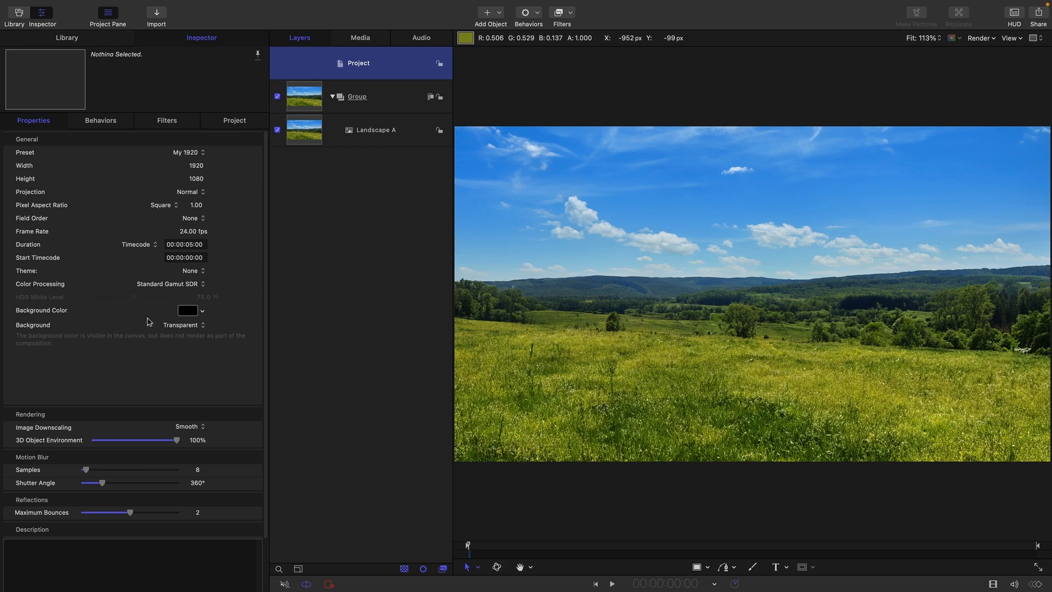
{"action": "mouse_move", "coordinate": [306, 129]}
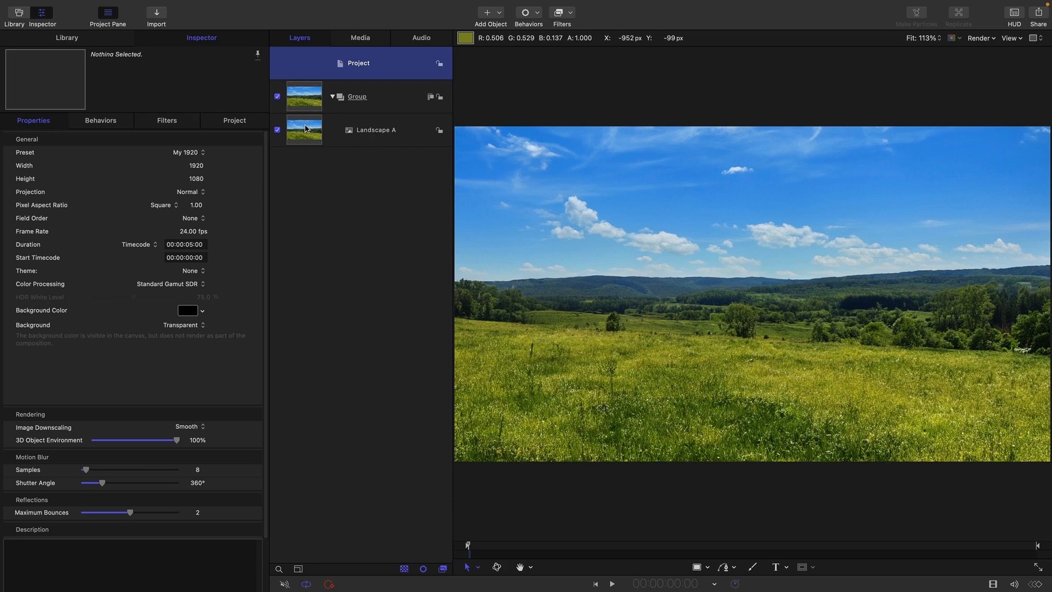
Tilt the Landscape A photo to about -18°, then select its rotation value to reset it to 0
{"action": "left_click", "coordinate": [376, 129]}
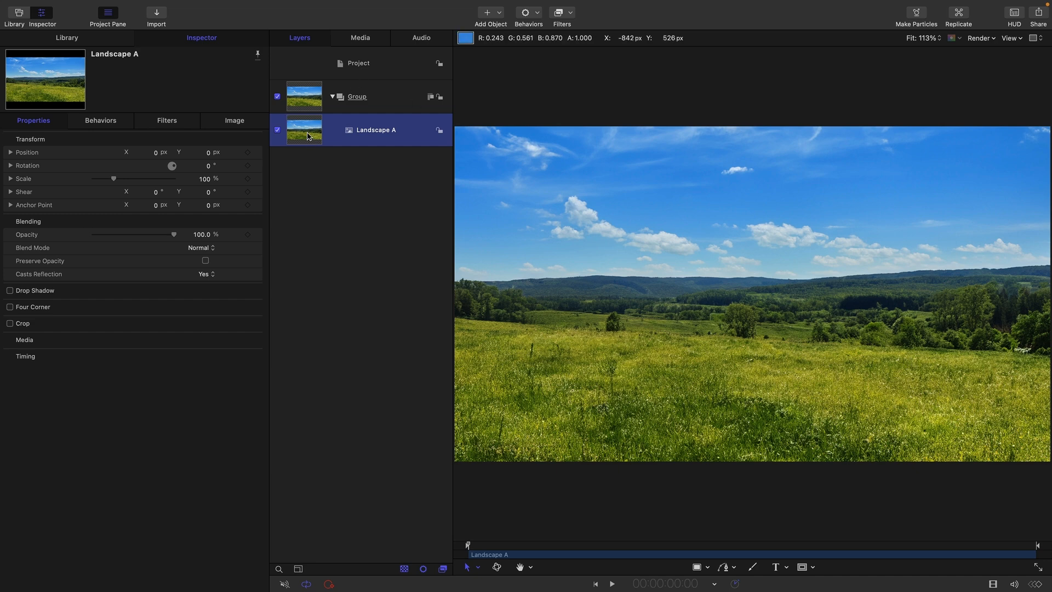
{"action": "mouse_move", "coordinate": [210, 172]}
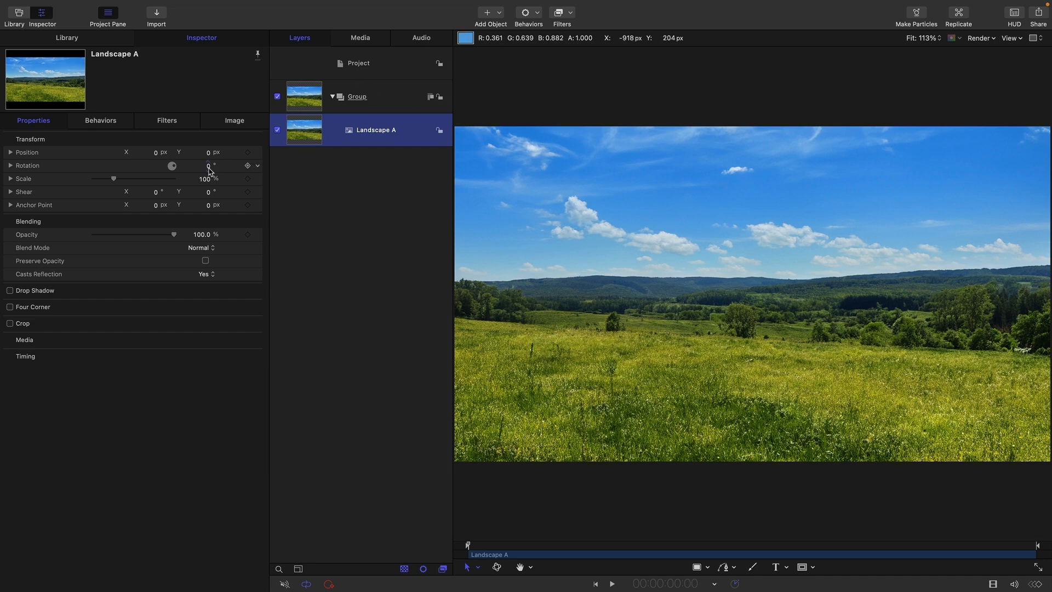
{"action": "left_click_drag", "start_coordinate": [172, 166], "coordinate": [173, 170]}
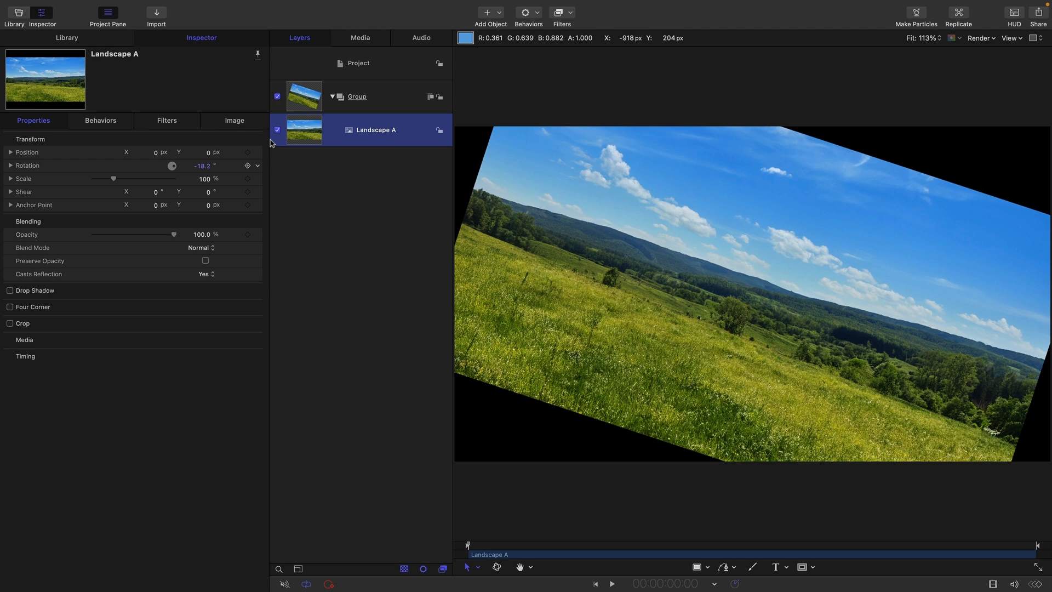
{"action": "mouse_move", "coordinate": [877, 31]}
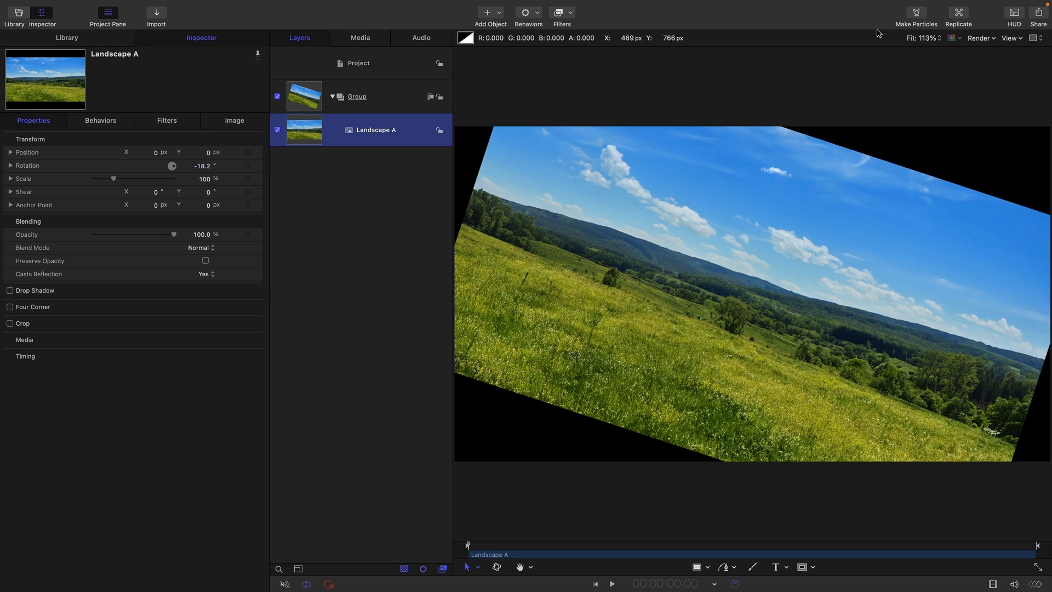
{"action": "mouse_move", "coordinate": [923, 171]}
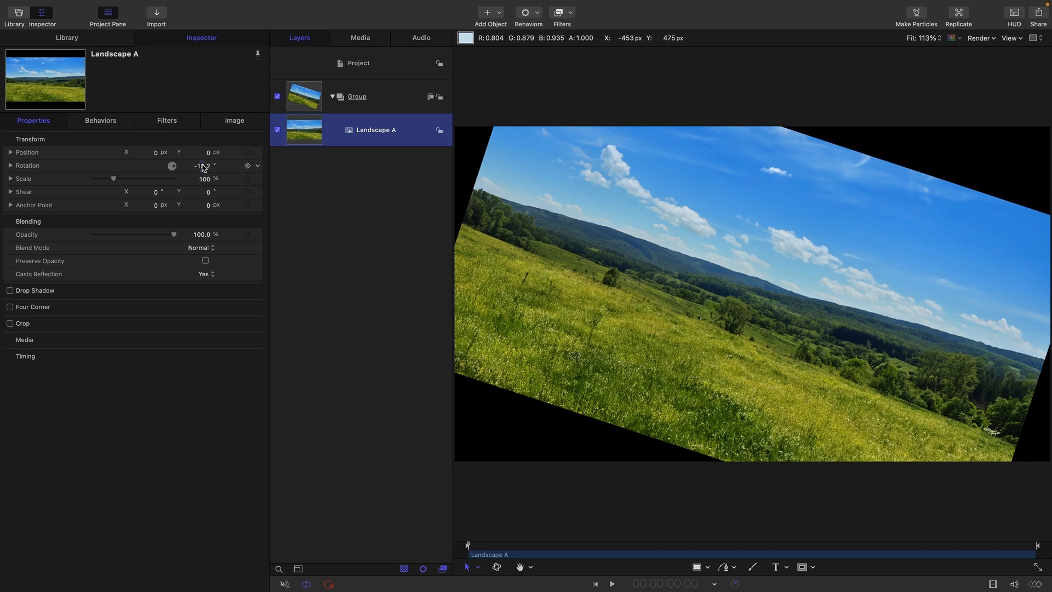
{"action": "triple_click", "coordinate": [201, 166]}
{"action": "type", "text": "0"}
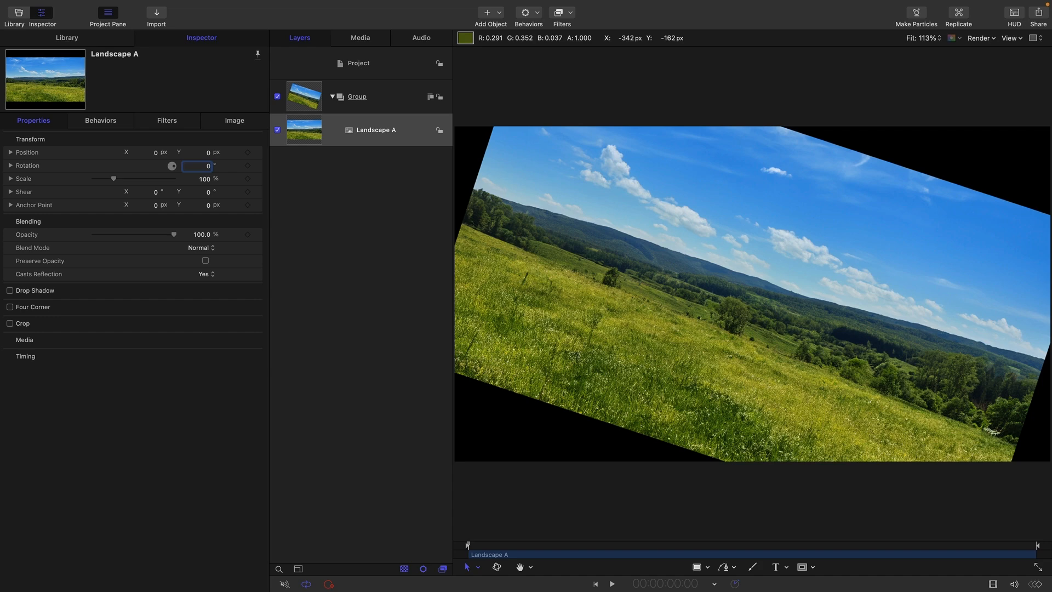
Select the Group layer and show its own 2D group settings in the Inspector
{"action": "left_click", "coordinate": [357, 97]}
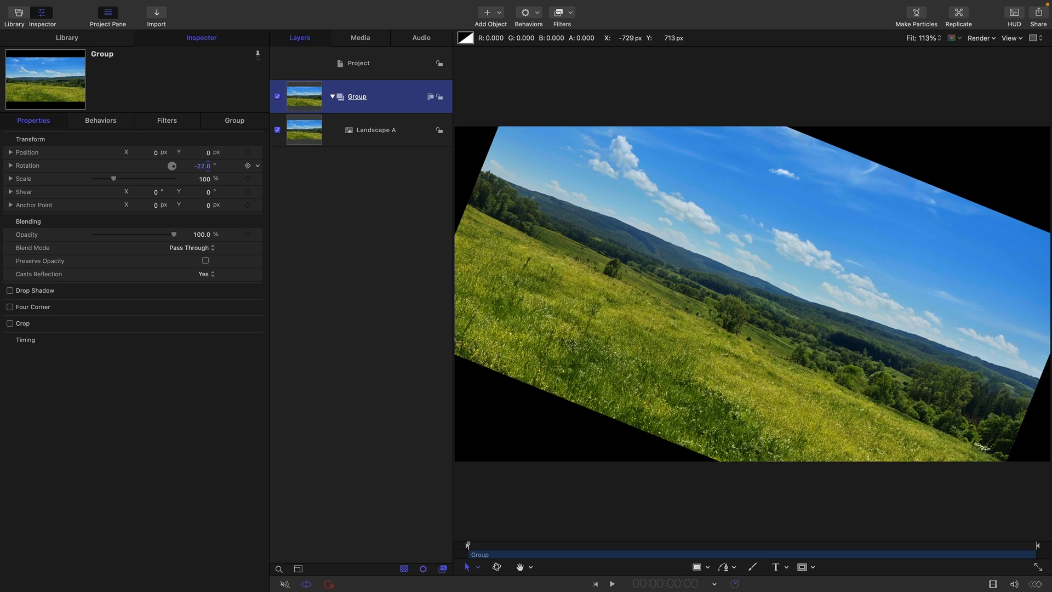
{"action": "left_click", "coordinate": [234, 121]}
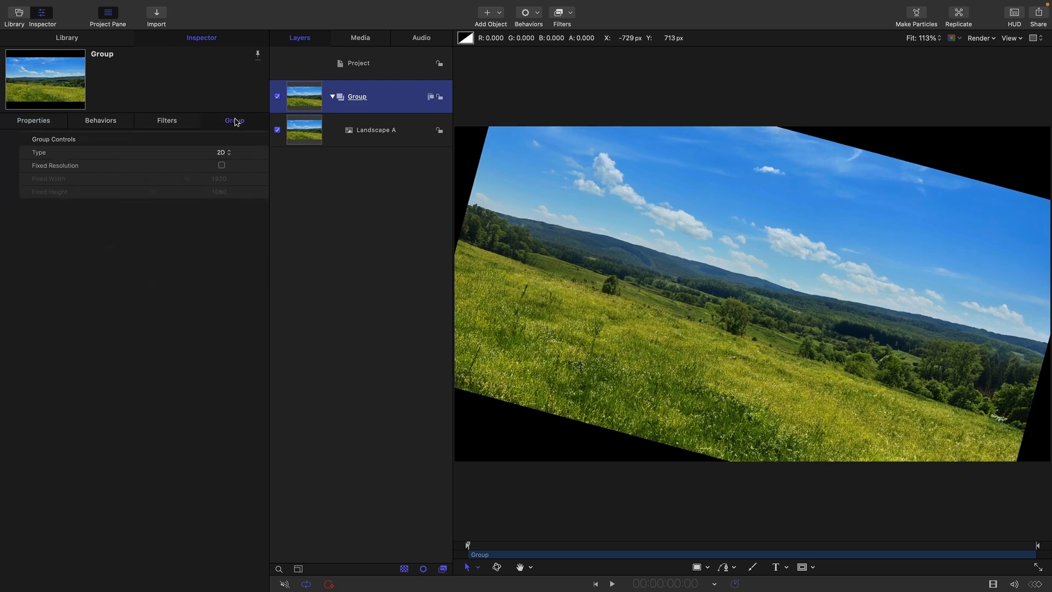
Enable Fixed Resolution on the group at 3840 wide and increase its fixed height
{"action": "left_click", "coordinate": [221, 166]}
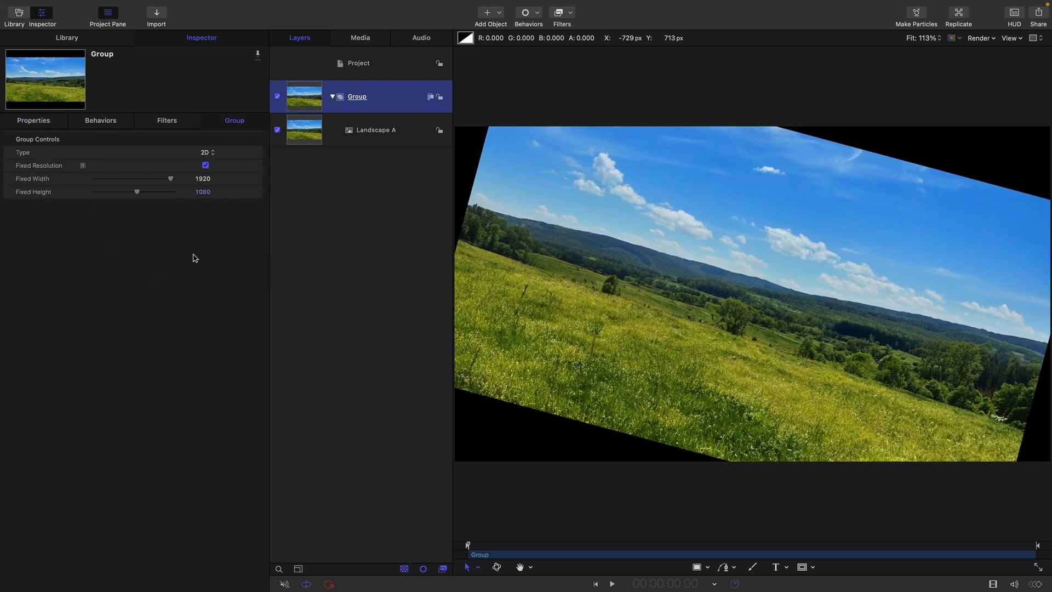
{"action": "double_click", "coordinate": [203, 179]}
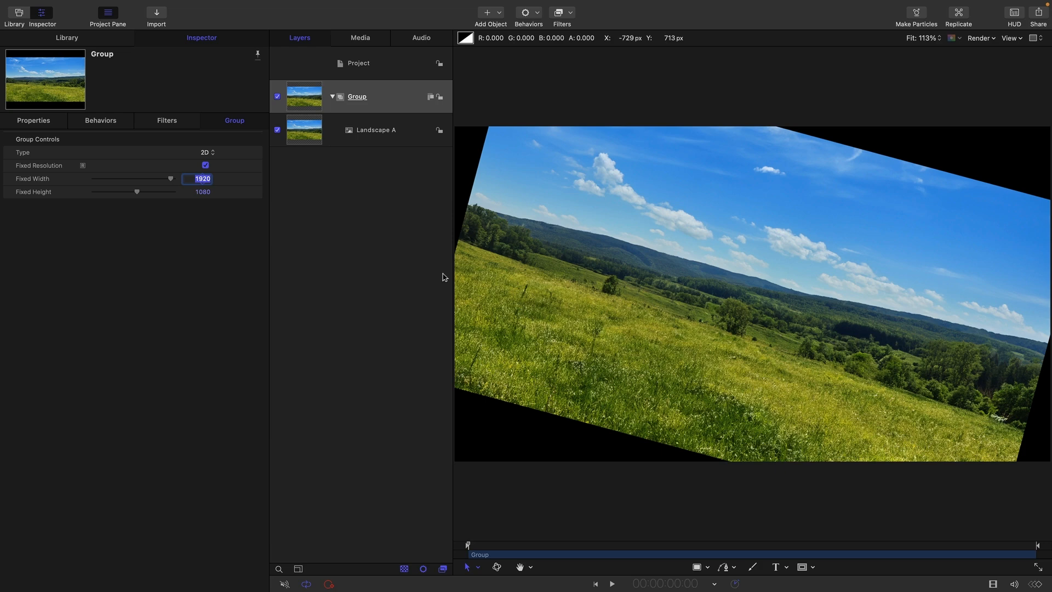
{"action": "mouse_move", "coordinate": [448, 276]}
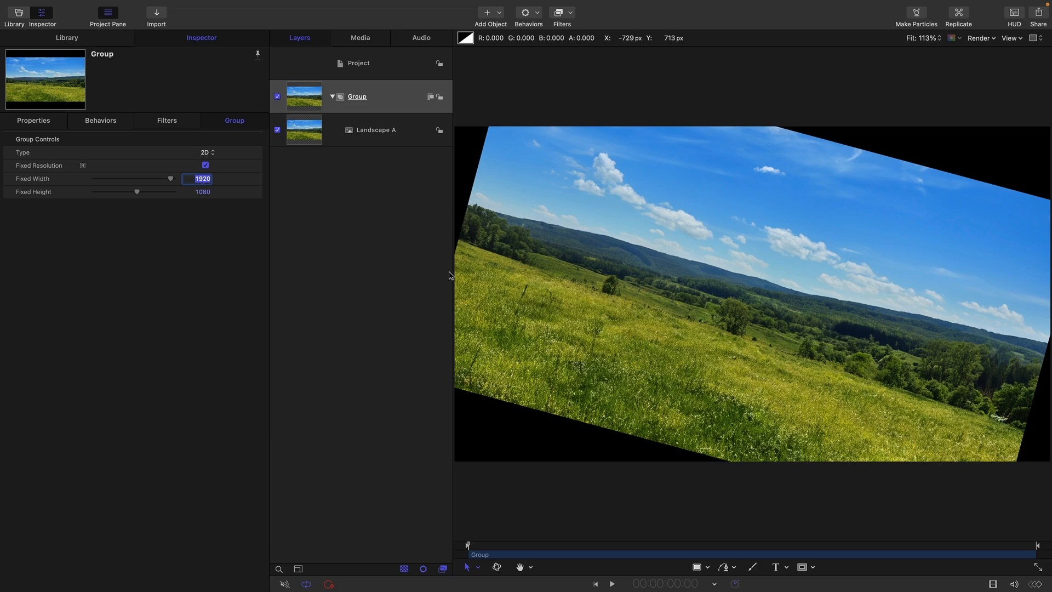
{"action": "type", "text": "3840"}
{"action": "left_click", "coordinate": [197, 192]}
{"action": "type", "text": "216"}
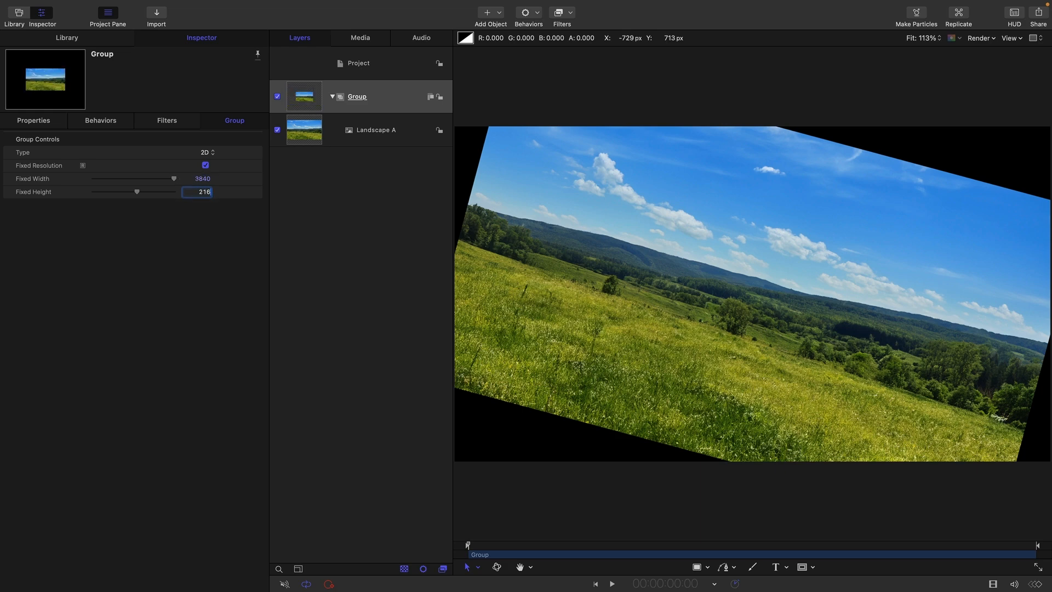
{"action": "left_click_drag", "start_coordinate": [138, 192], "coordinate": [174, 192]}
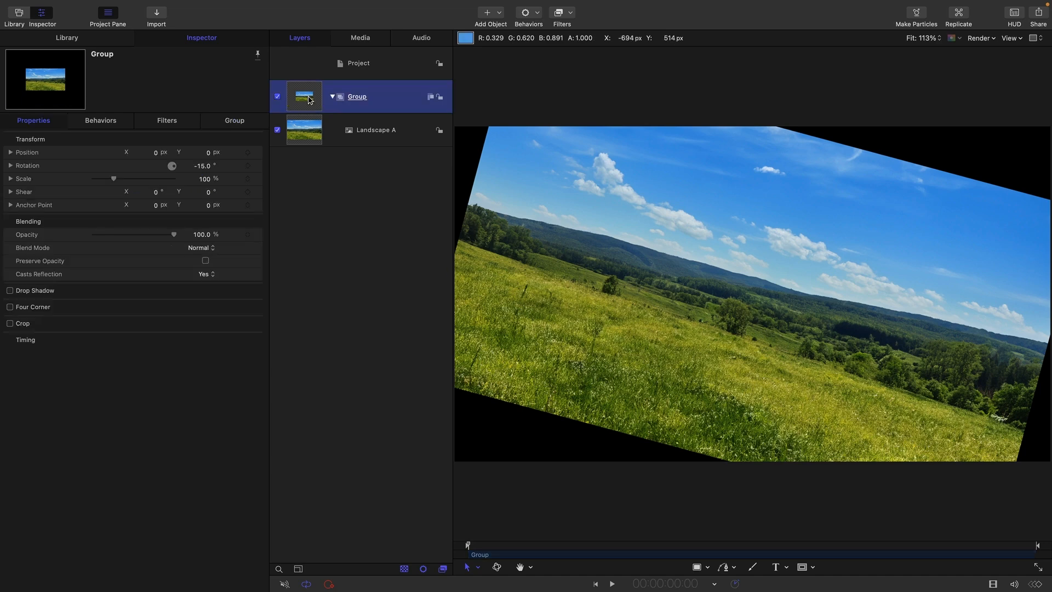
{"action": "mouse_move", "coordinate": [570, 13]}
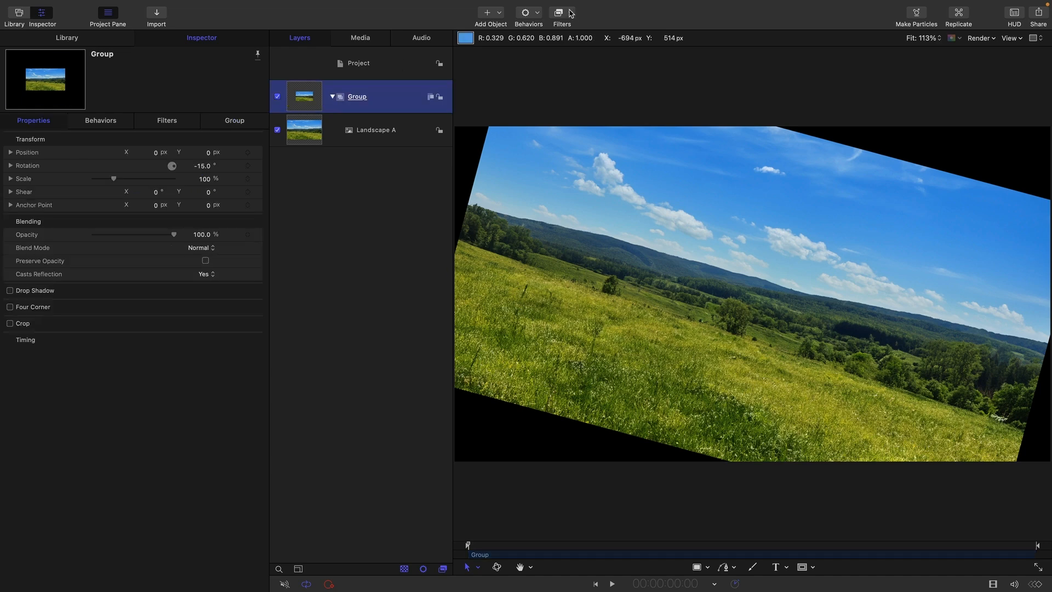
Add a Kaleidotile filter to the group from the filters list
{"action": "left_click", "coordinate": [558, 12]}
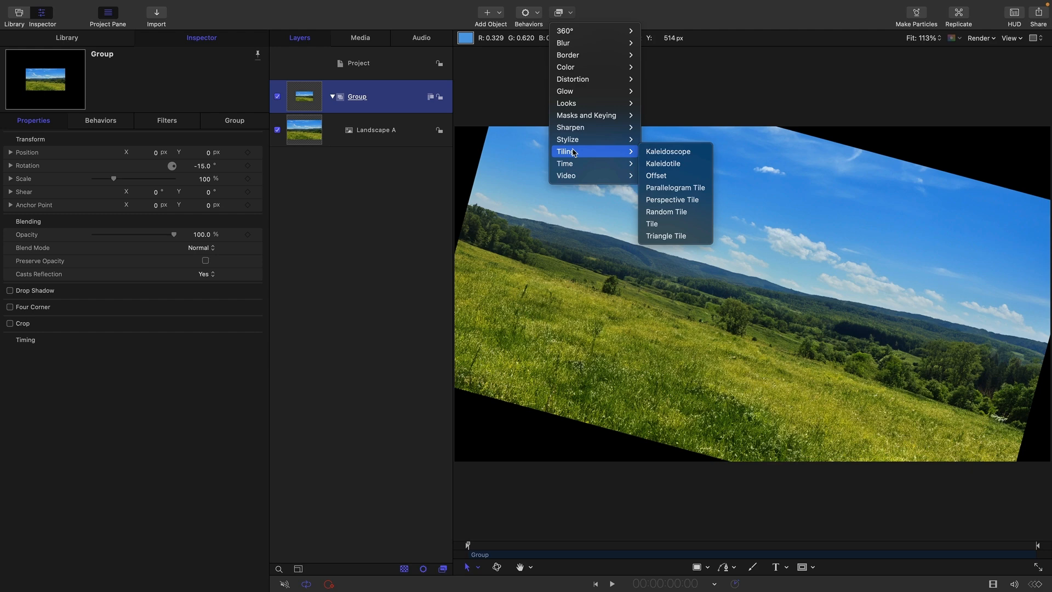
{"action": "mouse_move", "coordinate": [668, 166]}
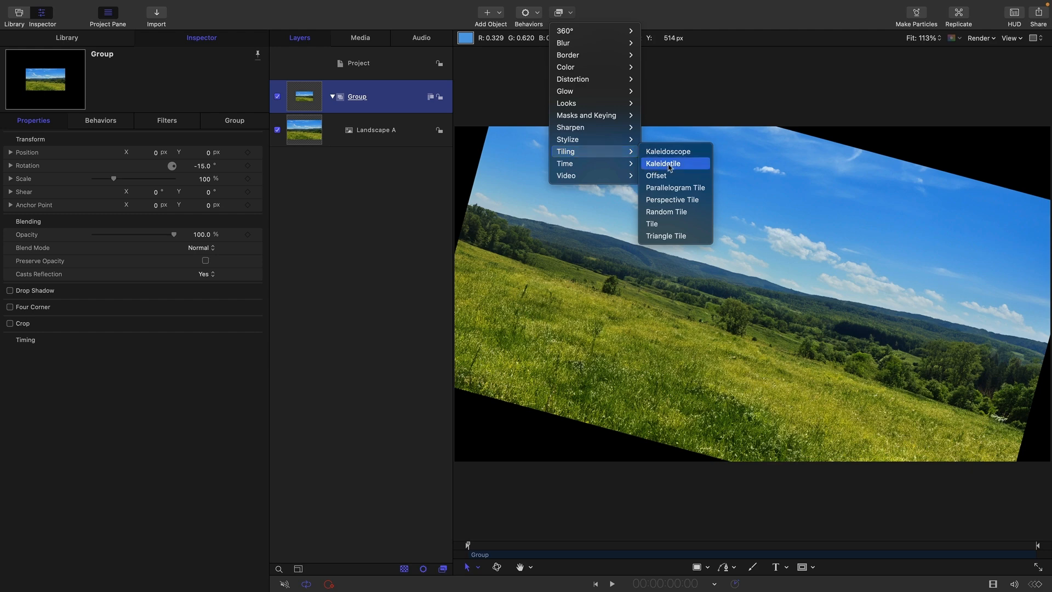
{"action": "left_click", "coordinate": [664, 163]}
{"action": "type", "text": "1080"}
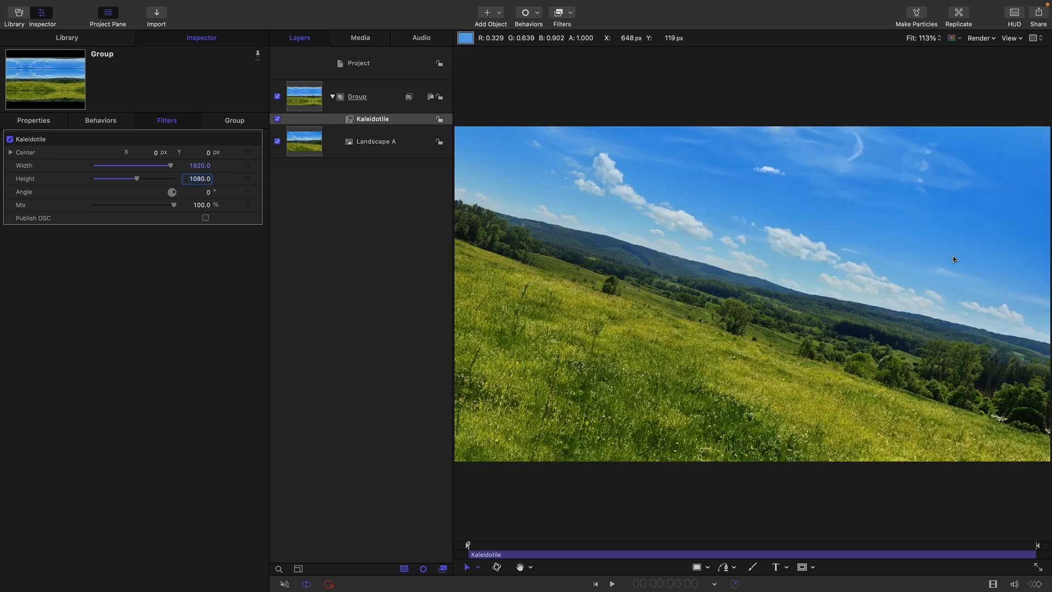
{"action": "mouse_move", "coordinate": [1008, 148]}
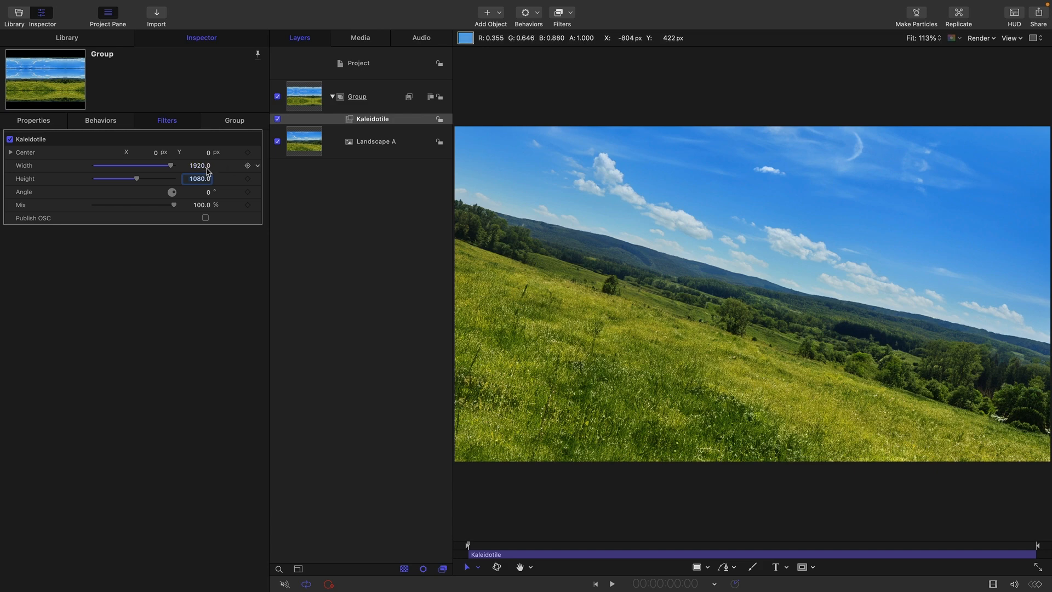
Shrink the group's scale to 48%, exposing black canvas around the tilted landscape
{"action": "left_click", "coordinate": [357, 97]}
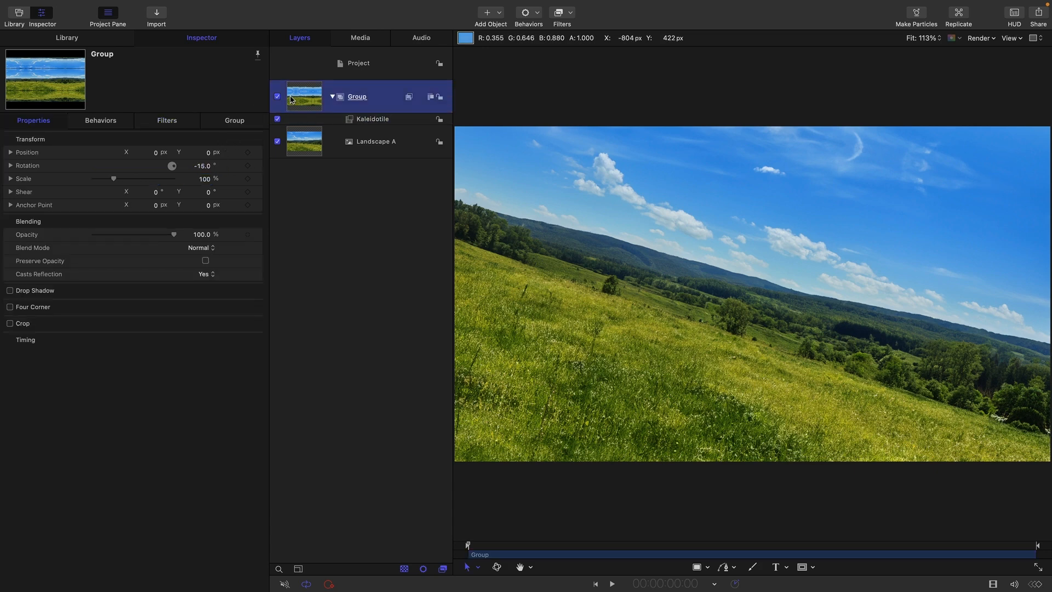
{"action": "left_click_drag", "start_coordinate": [113, 179], "coordinate": [109, 179]}
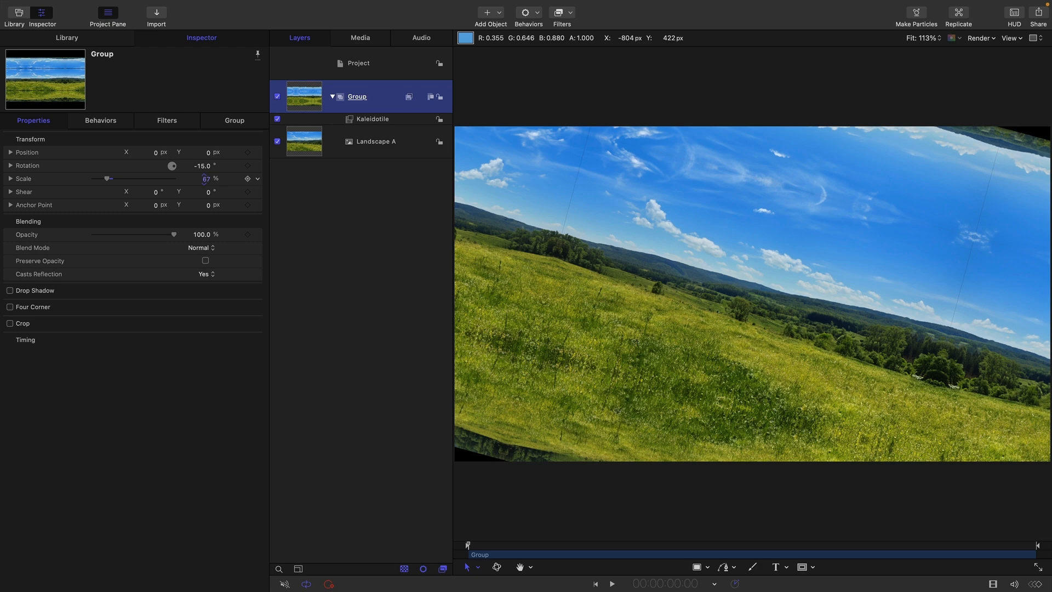
{"action": "left_click_drag", "start_coordinate": [111, 179], "coordinate": [103, 179]}
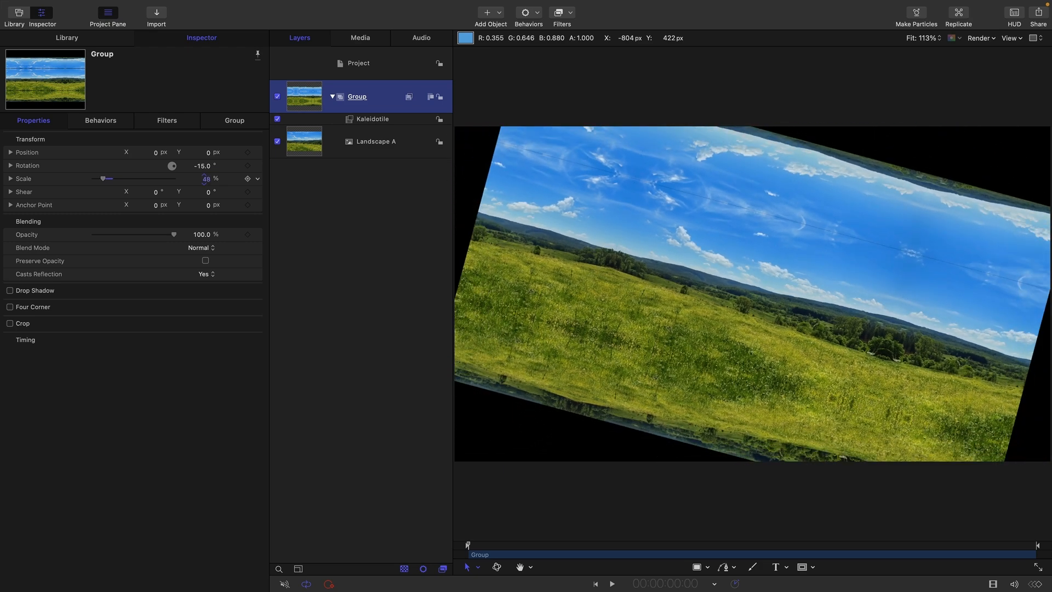
{"action": "mouse_move", "coordinate": [573, 154]}
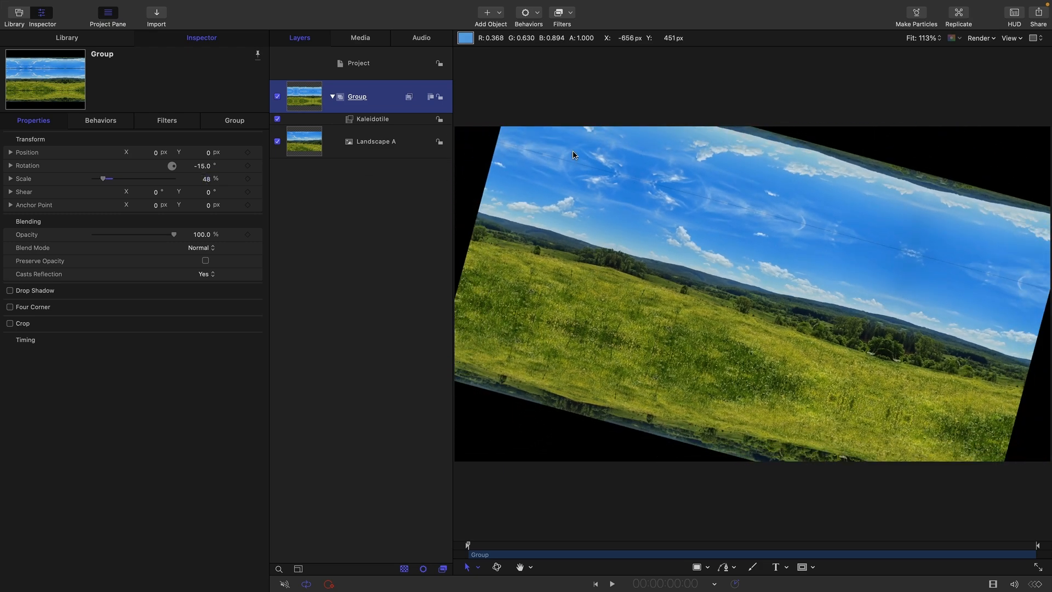
{"action": "mouse_move", "coordinate": [899, 298]}
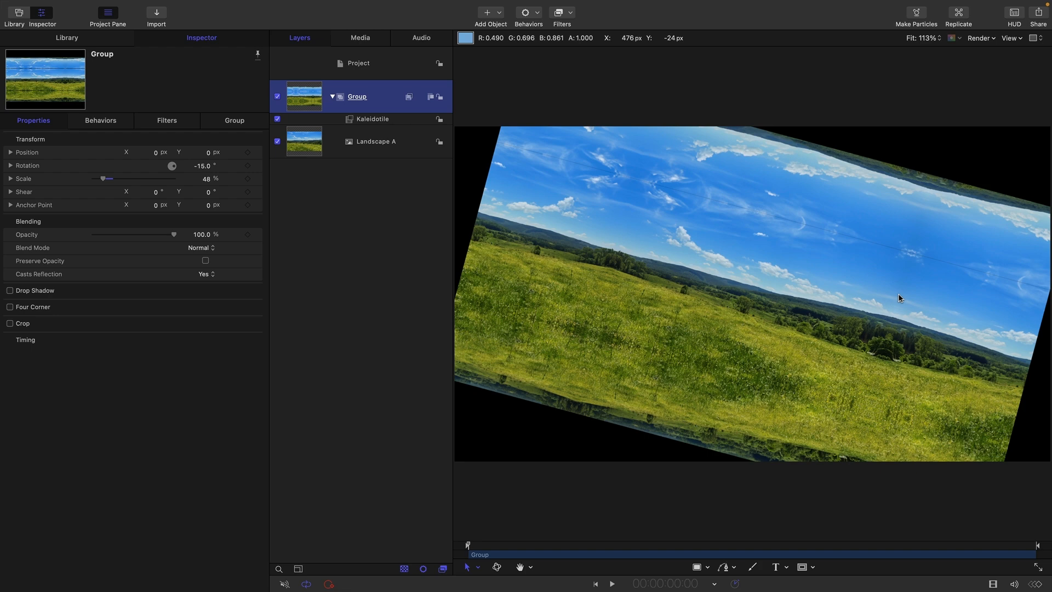
{"action": "mouse_move", "coordinate": [865, 230]}
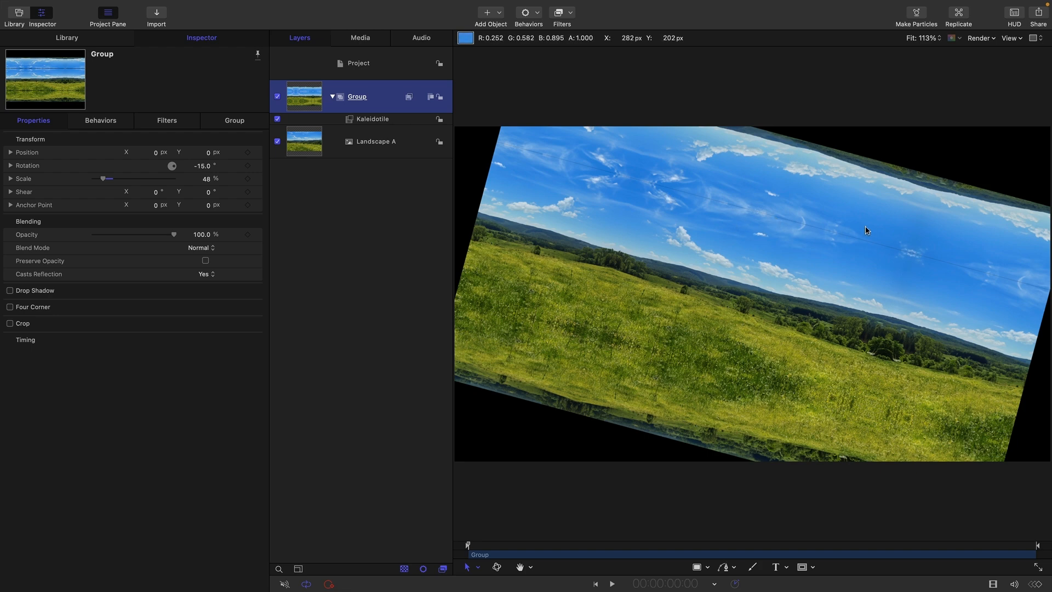
{"action": "mouse_move", "coordinate": [901, 254]}
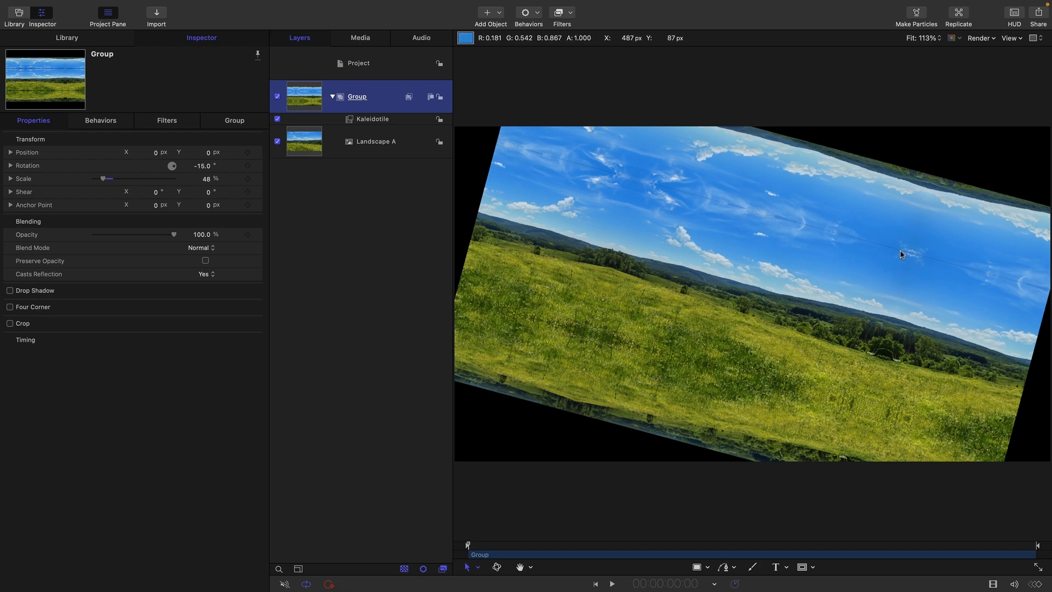
Select Landscape A and nudge its scale from 100% to 101%
{"action": "left_click", "coordinate": [375, 141]}
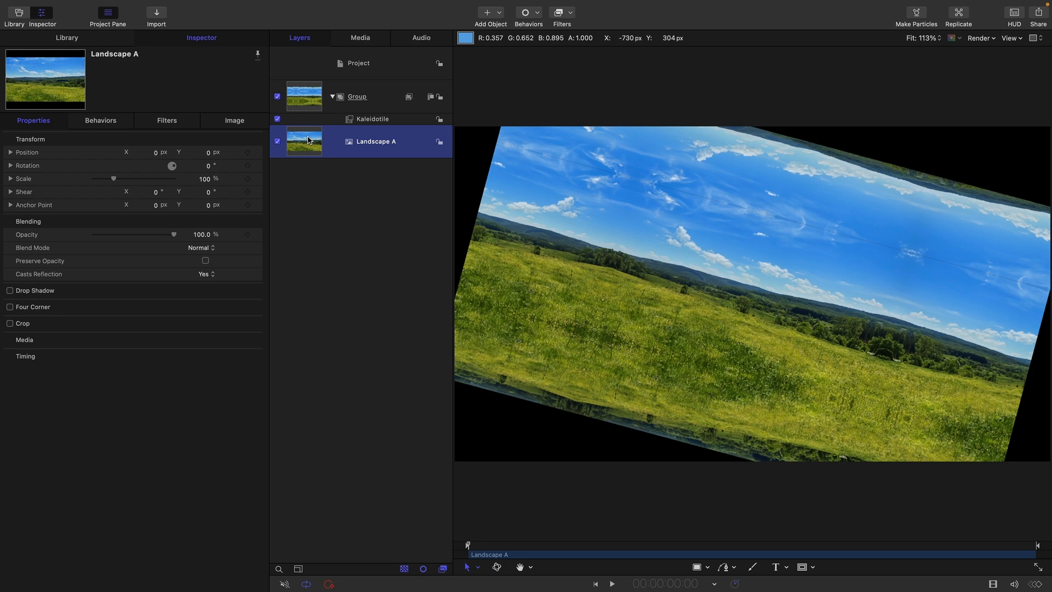
{"action": "mouse_move", "coordinate": [587, 222]}
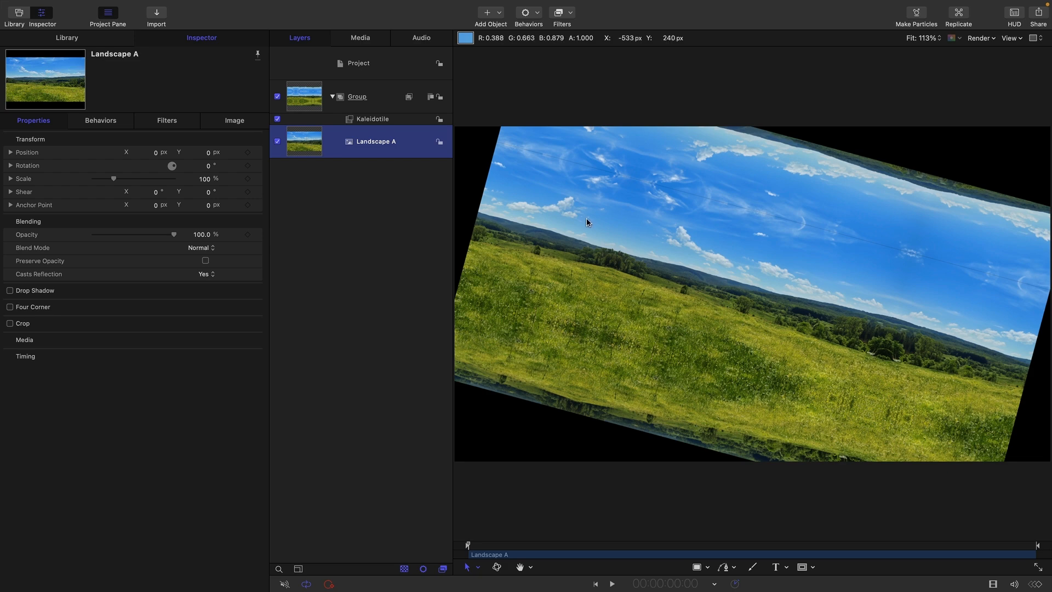
{"action": "left_click_drag", "start_coordinate": [113, 179], "coordinate": [112, 178]}
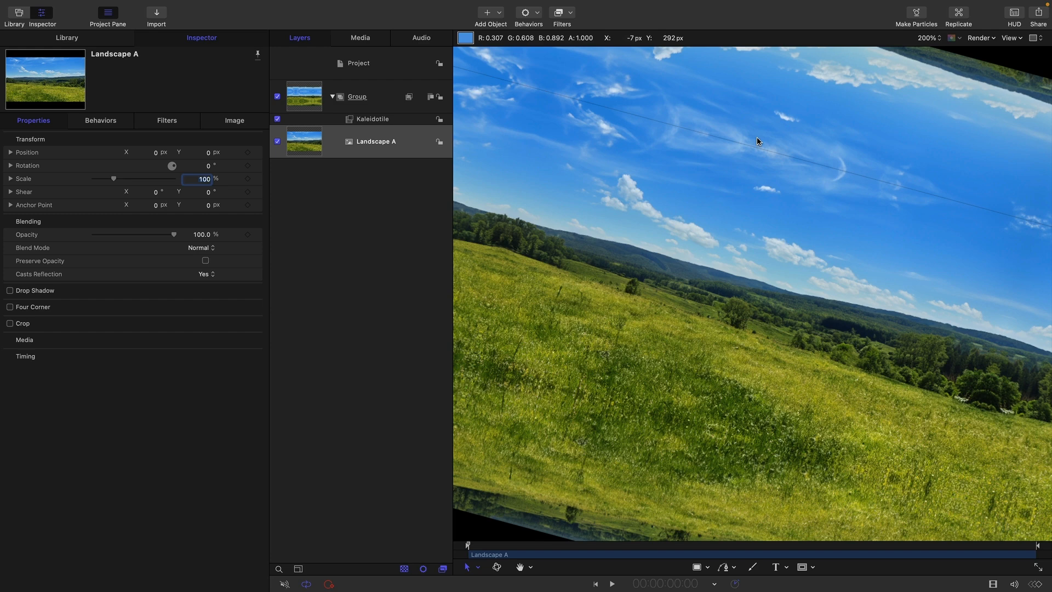
{"action": "mouse_move", "coordinate": [348, 208]}
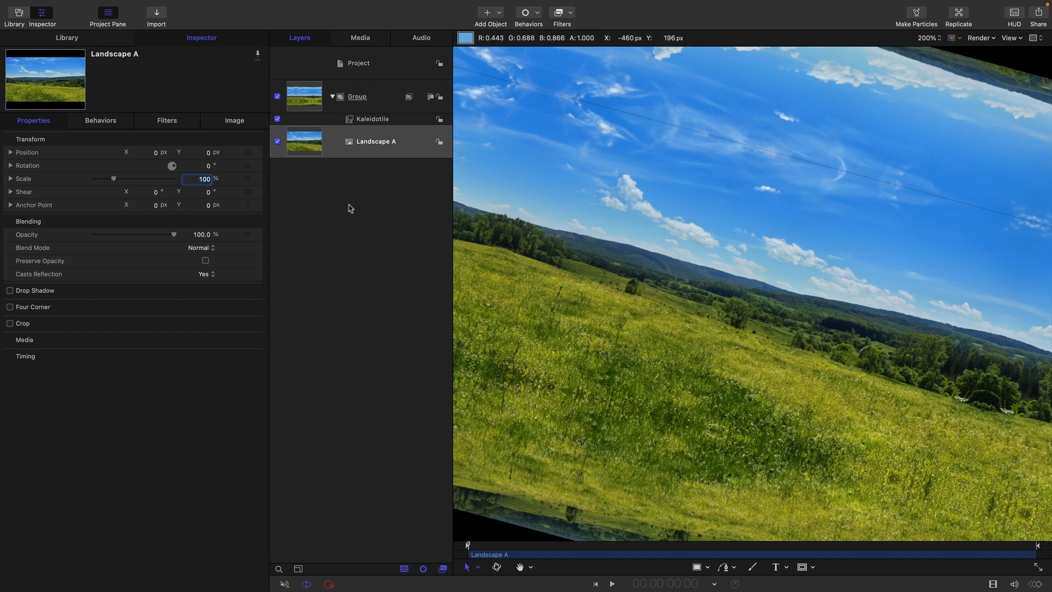
{"action": "mouse_move", "coordinate": [481, 300]}
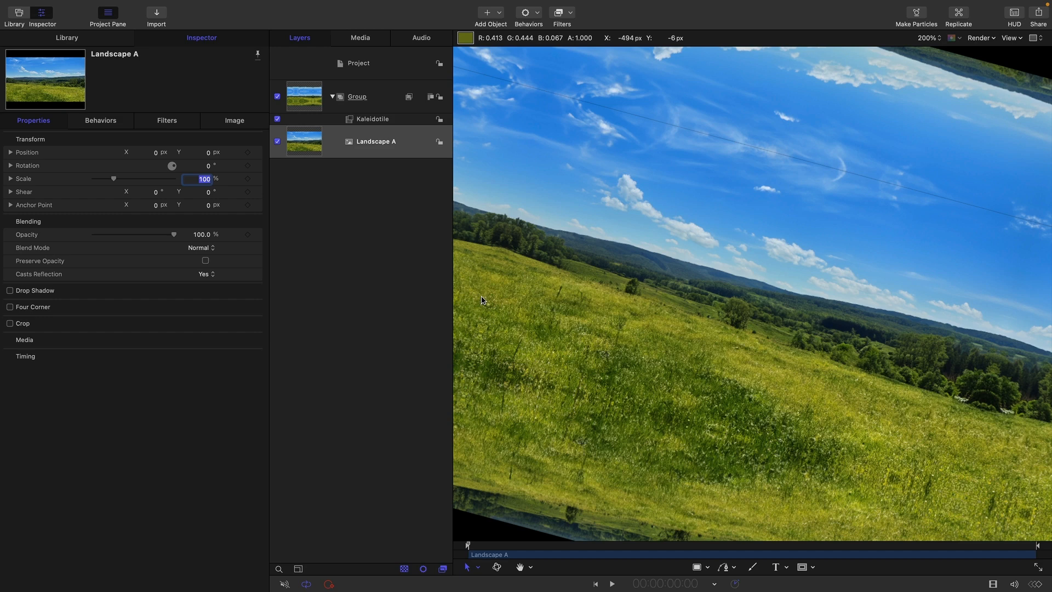
{"action": "mouse_move", "coordinate": [208, 166]}
{"action": "type", "text": "101"}
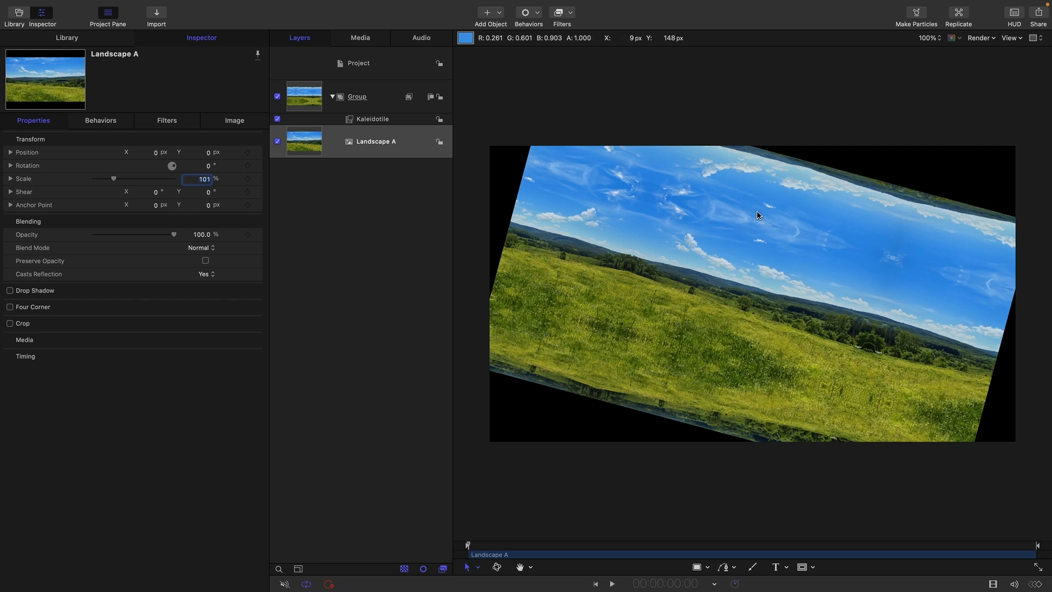
{"action": "mouse_move", "coordinate": [94, 125]}
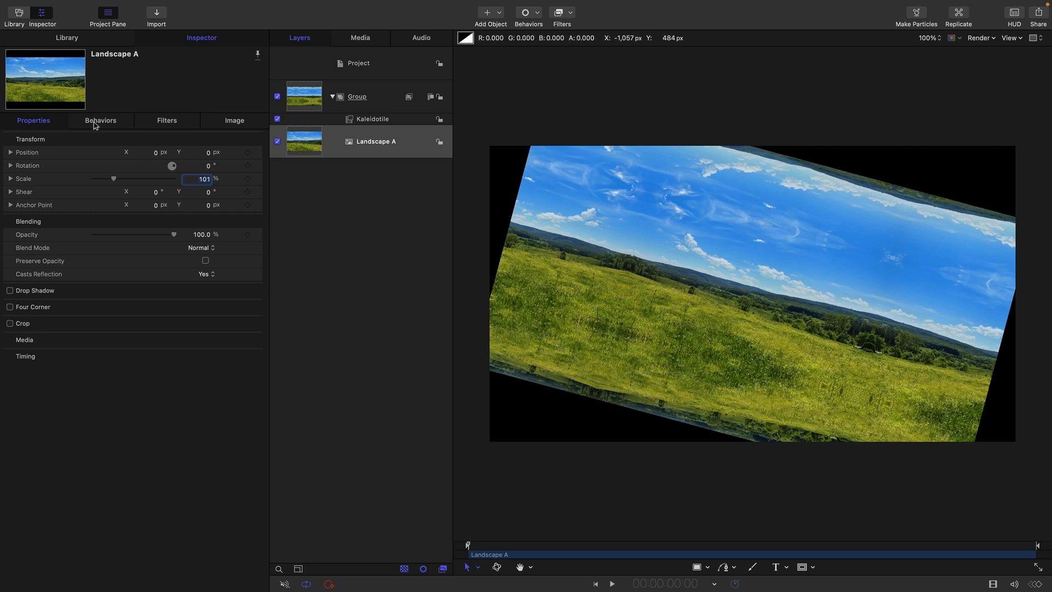
Select the Group again to restore 100% scale and 17.4° rotation
{"action": "left_click", "coordinate": [357, 96]}
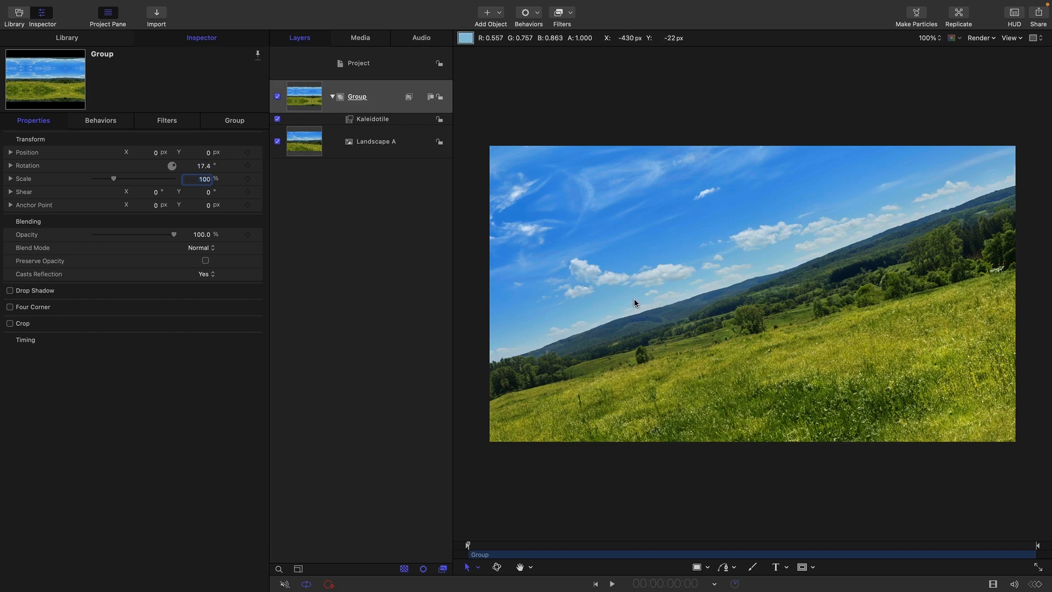
{"action": "mouse_move", "coordinate": [949, 136]}
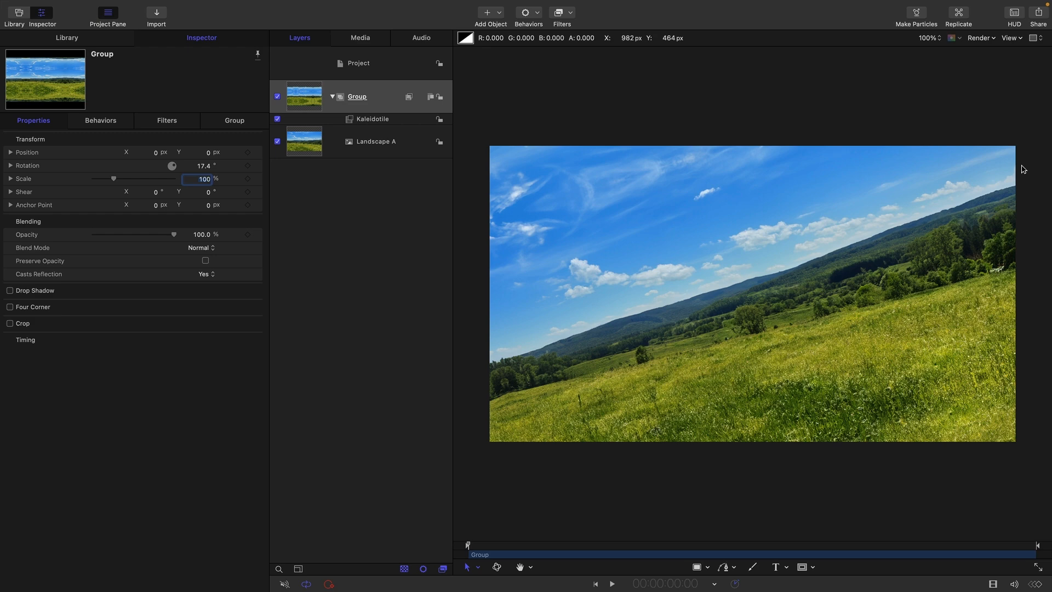
{"action": "mouse_move", "coordinate": [1030, 148]}
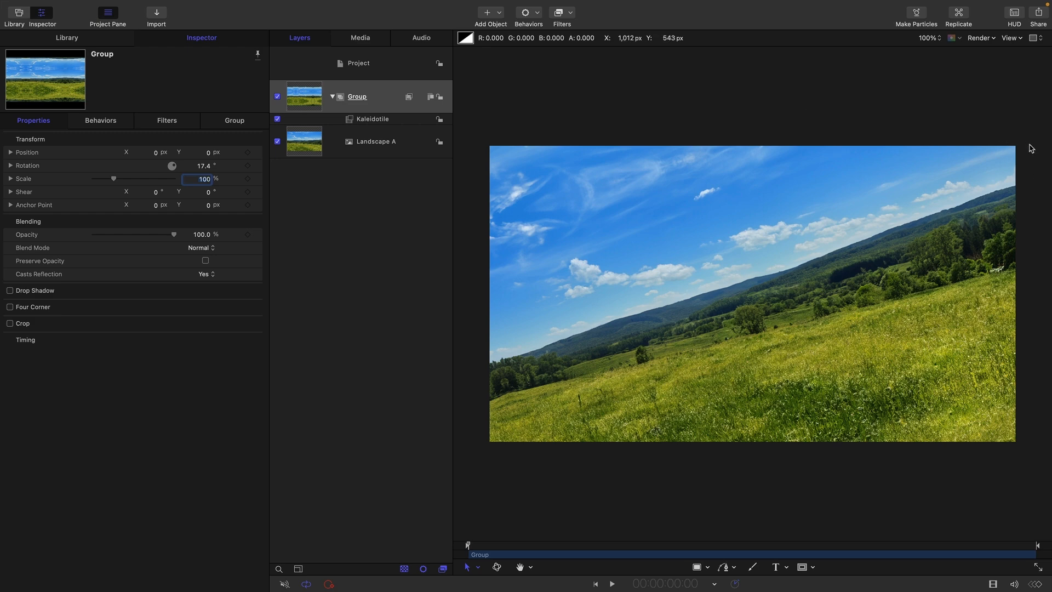
{"action": "mouse_move", "coordinate": [376, 121]}
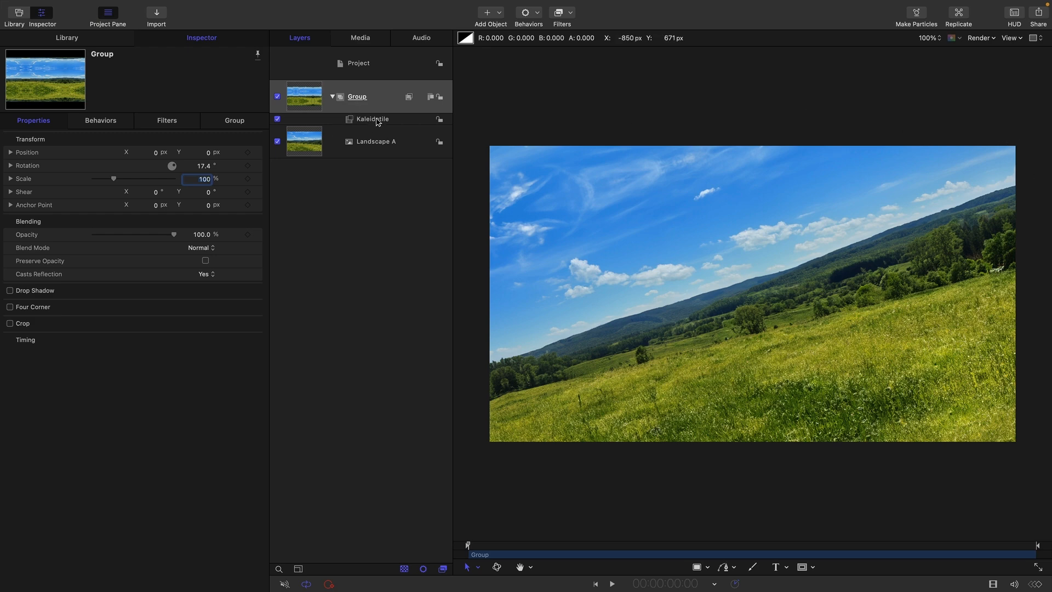